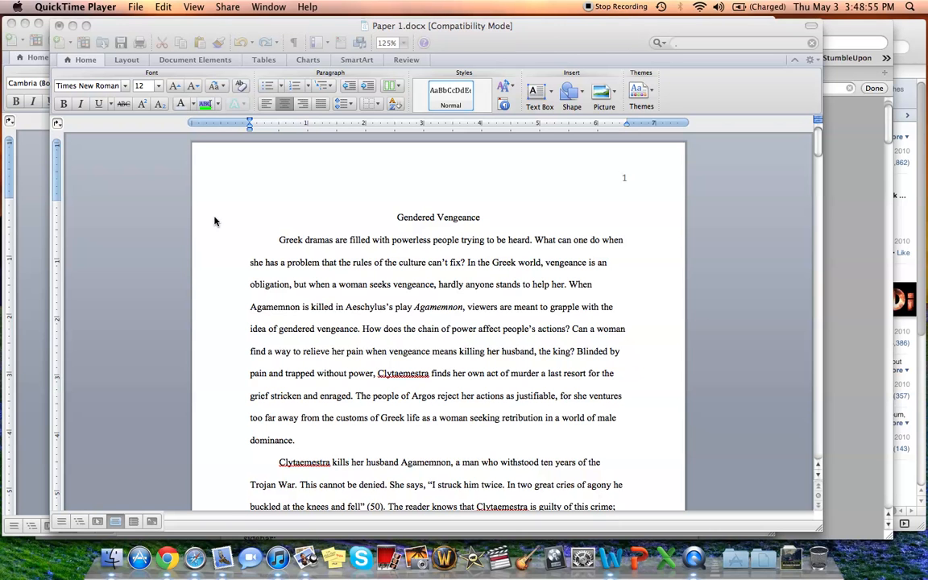
{"action": "mouse_move", "coordinate": [493, 213]}
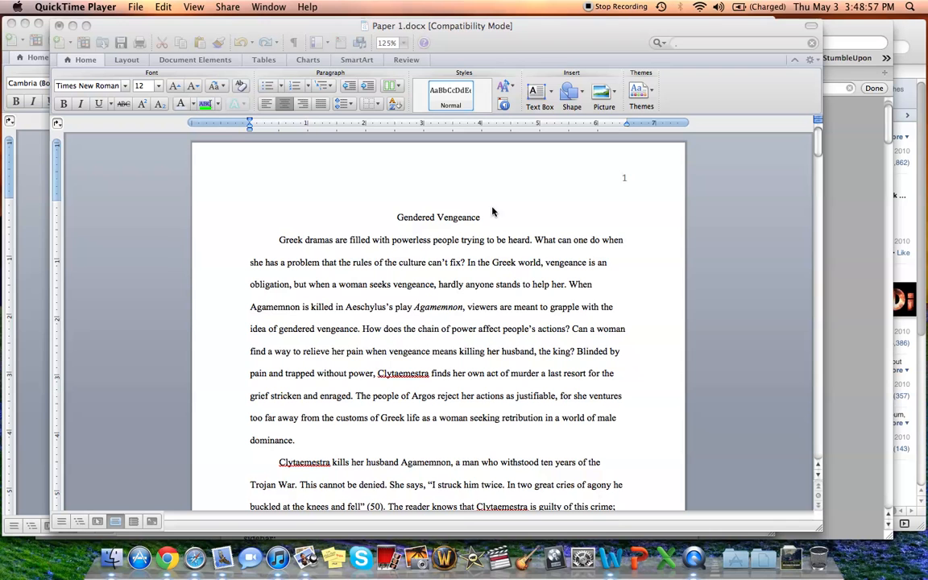
{"action": "mouse_move", "coordinate": [496, 223]}
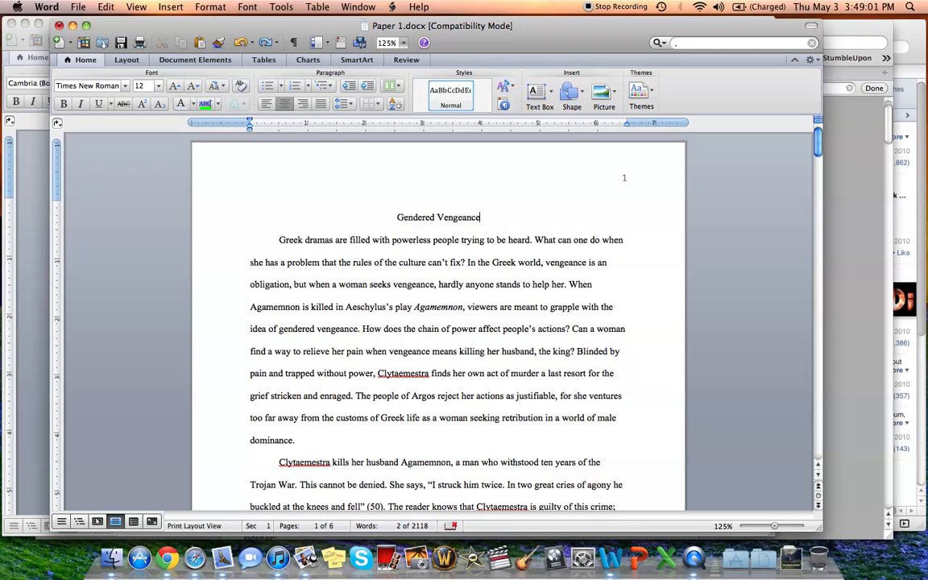
- Scroll through the essay, select all 2,118 words, and open the Format menu
{"action": "scroll", "scroll_direction": "down", "scroll_amount": 3}
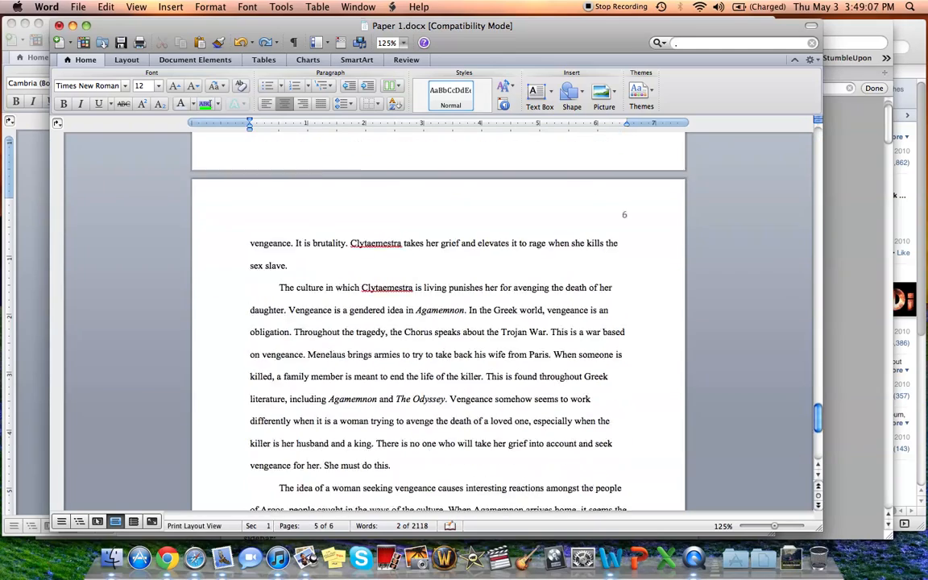
{"action": "scroll", "scroll_direction": "down", "scroll_amount": 3}
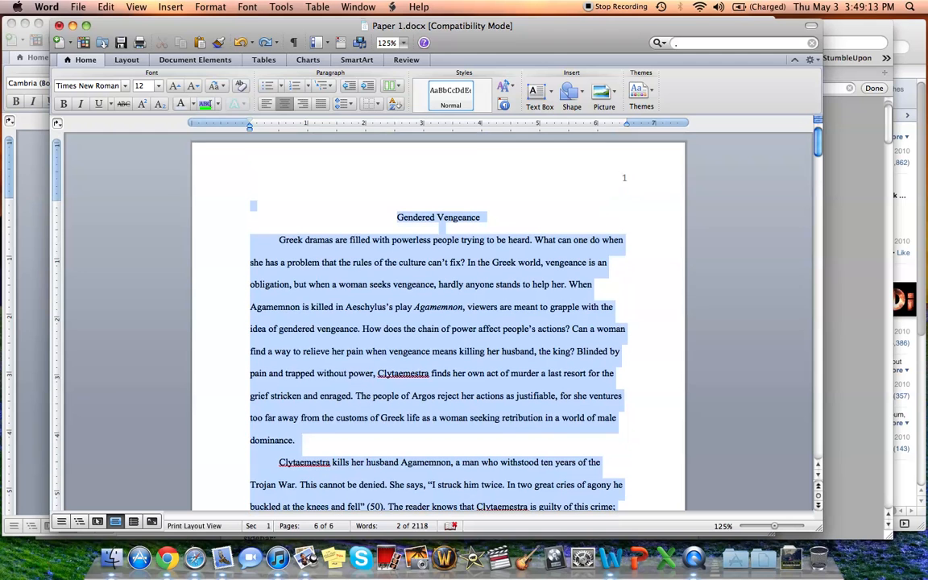
{"action": "left_click", "coordinate": [247, 7]}
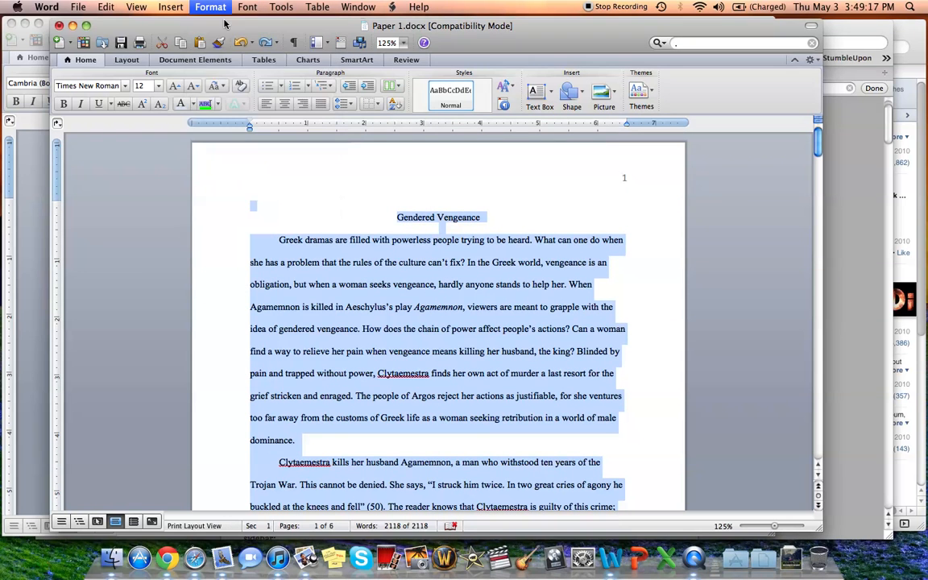
- In the Font dialog's Advanced settings, expand character spacing by 0.2 pt
{"action": "left_click", "coordinate": [210, 7]}
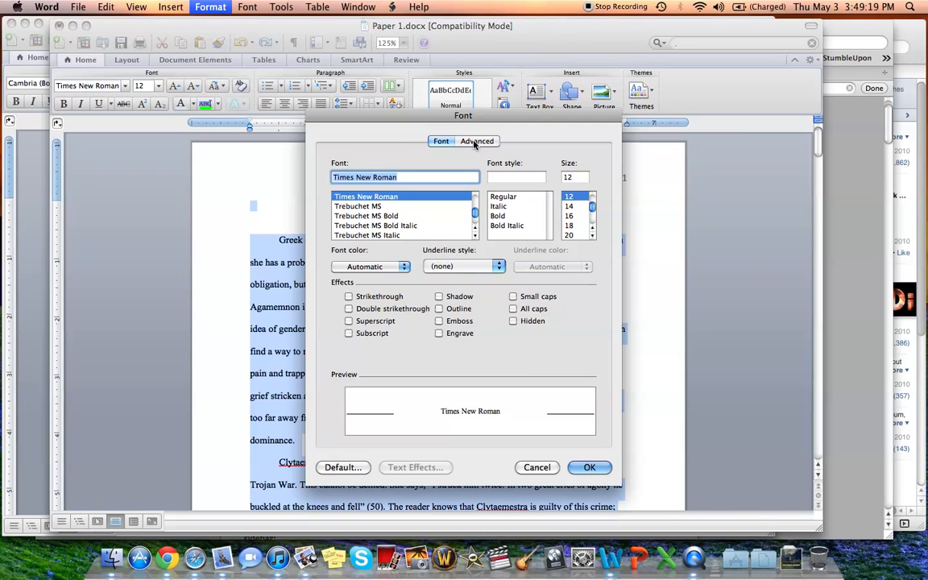
{"action": "left_click", "coordinate": [475, 141]}
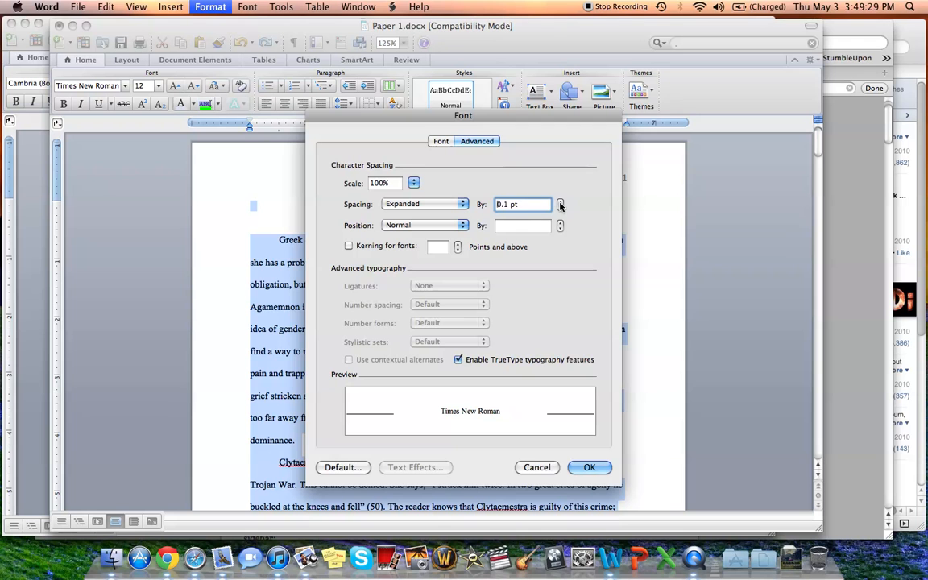
{"action": "left_click", "coordinate": [559, 201]}
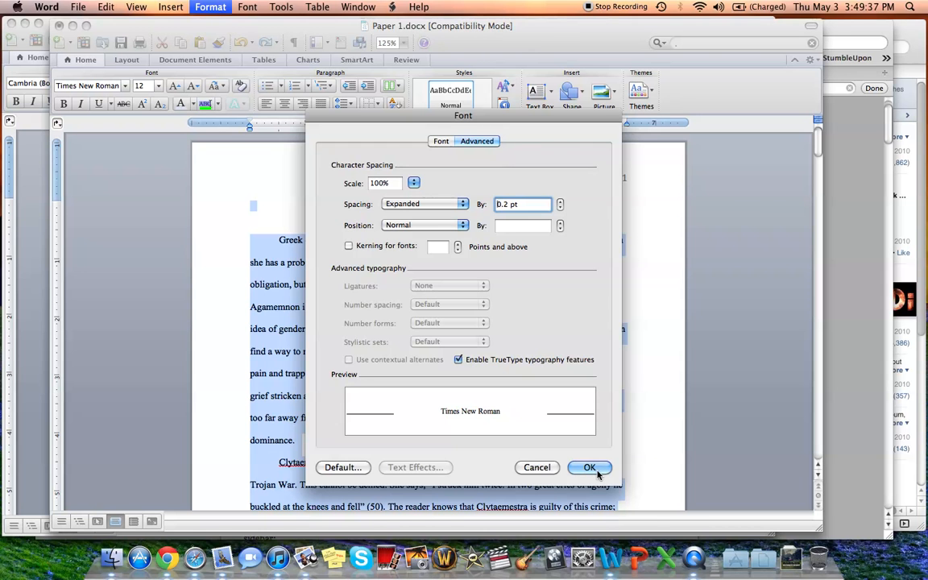
- Apply the 0.2 pt expanded spacing and scroll to confirm the essay spans seven pages
{"action": "left_click", "coordinate": [588, 467]}
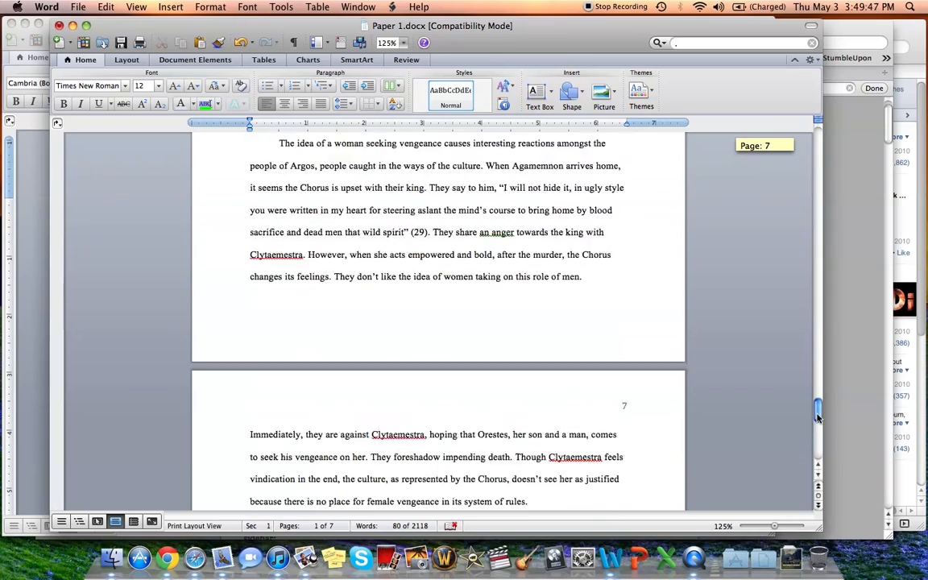
{"action": "scroll", "scroll_direction": "down", "scroll_amount": 3}
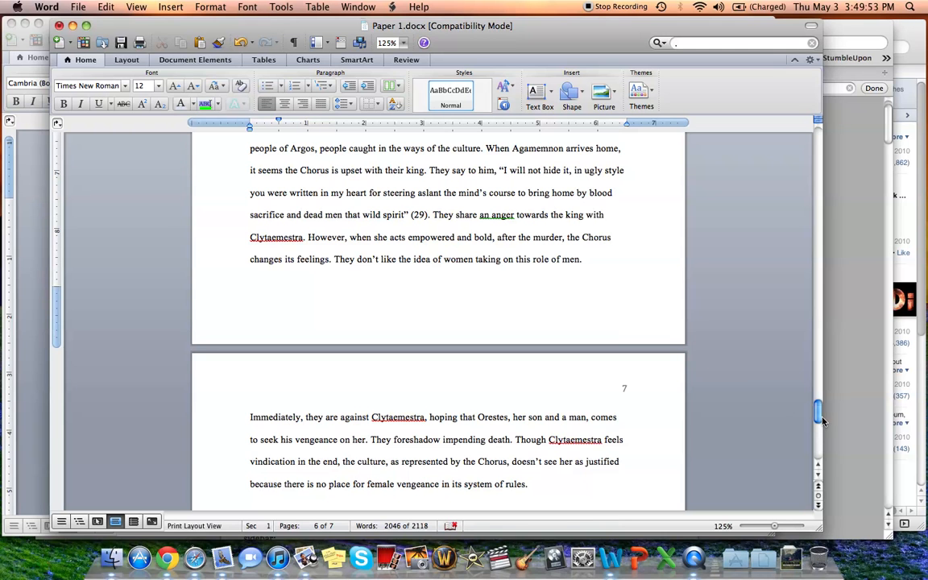
{"action": "left_click_drag", "start_coordinate": [818, 411], "coordinate": [818, 447]}
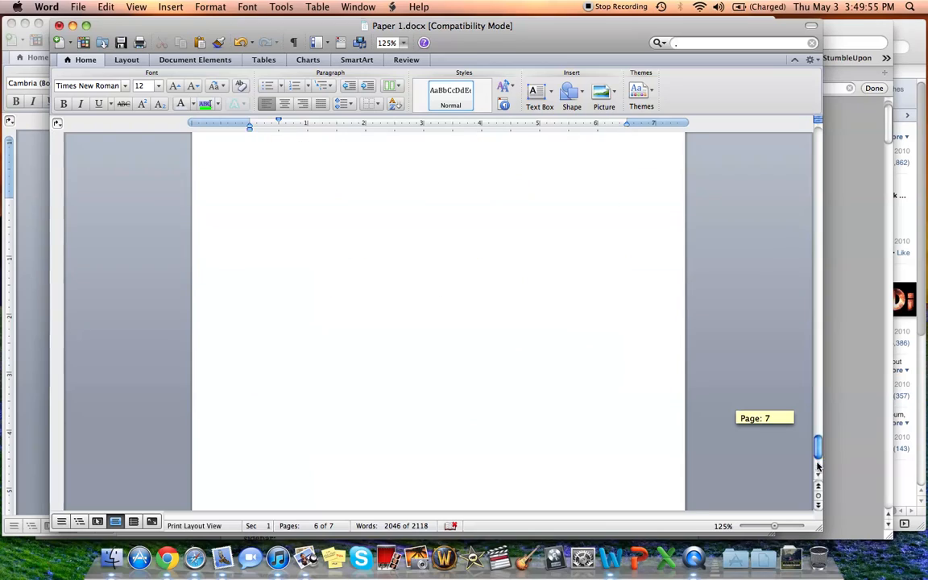
{"action": "left_click_drag", "start_coordinate": [817, 451], "coordinate": [817, 201]}
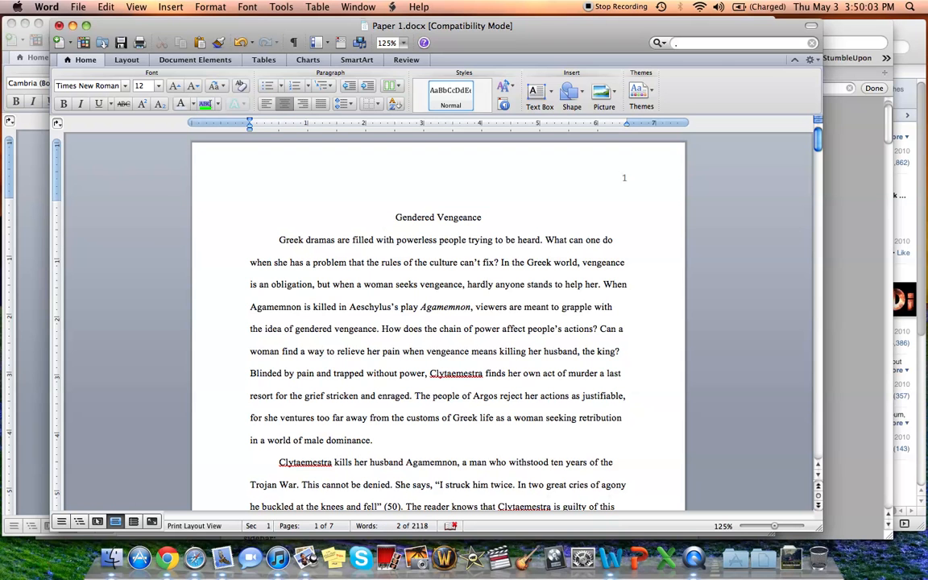
{"action": "left_click", "coordinate": [481, 217]}
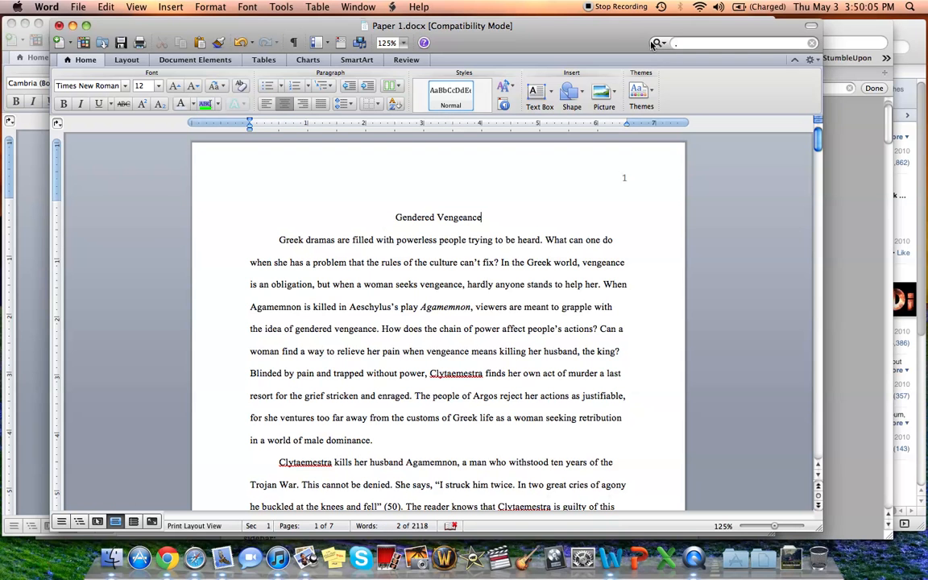